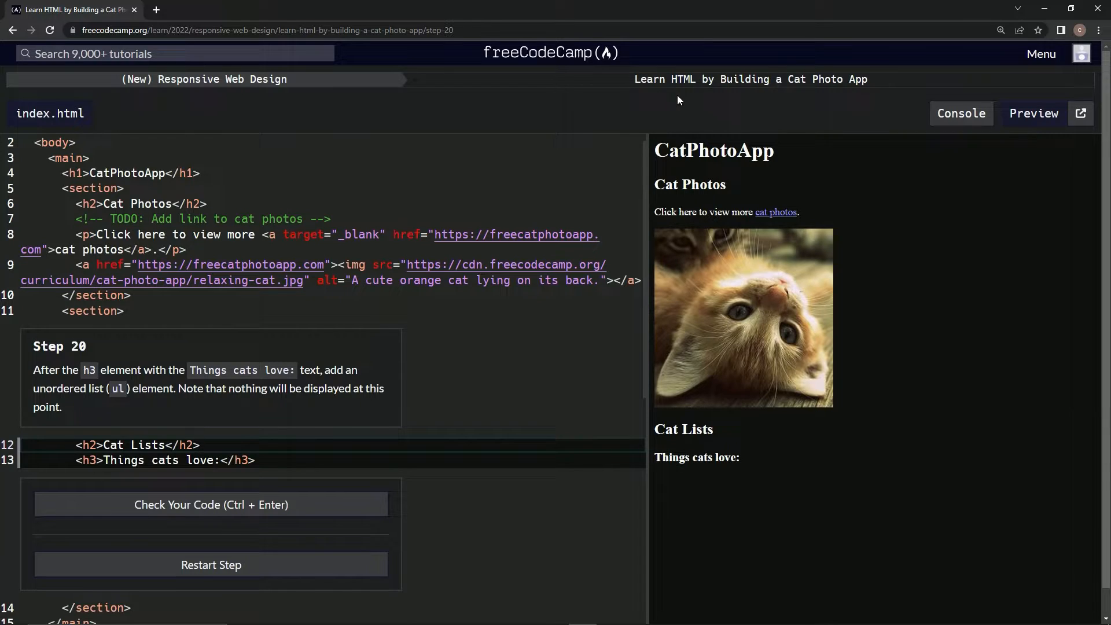
{"action": "mouse_move", "coordinate": [841, 100]}
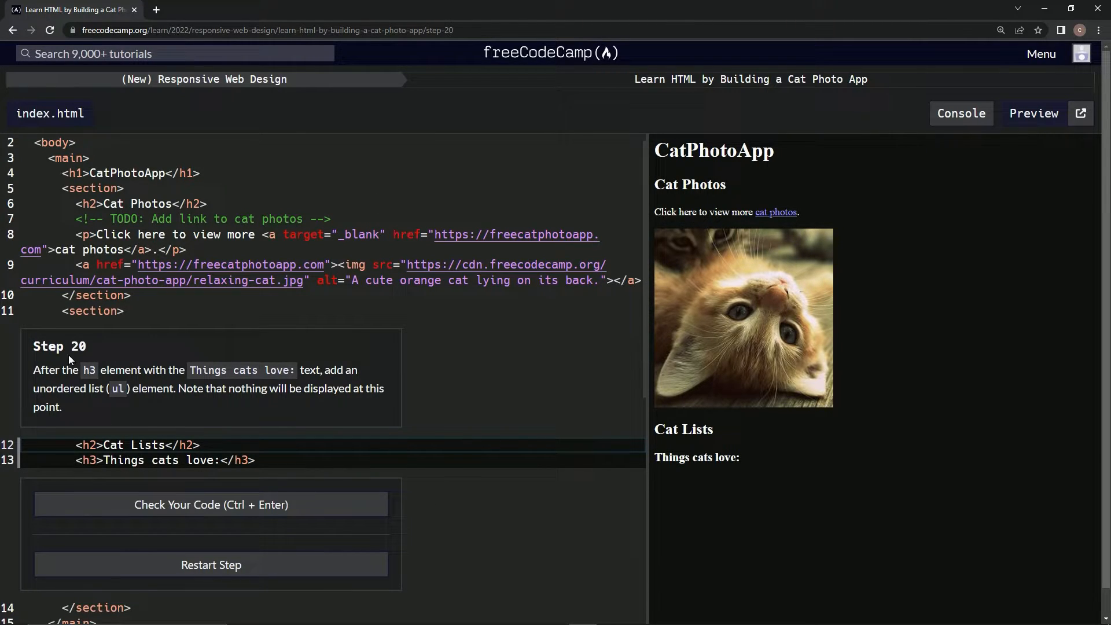
{"action": "mouse_move", "coordinate": [102, 428]}
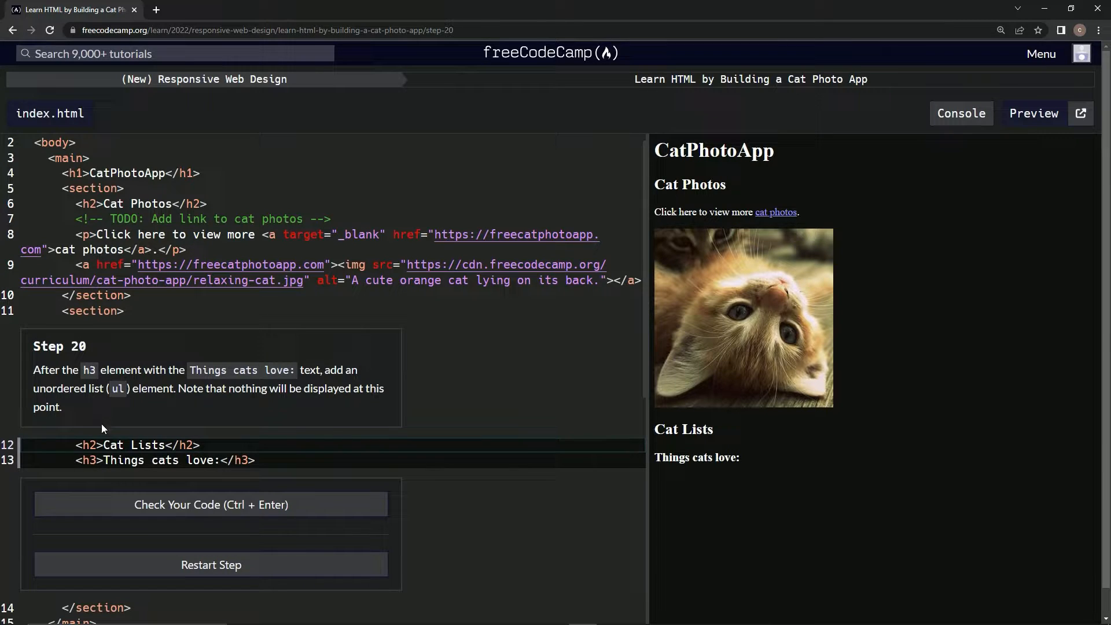
{"action": "mouse_move", "coordinate": [97, 327]}
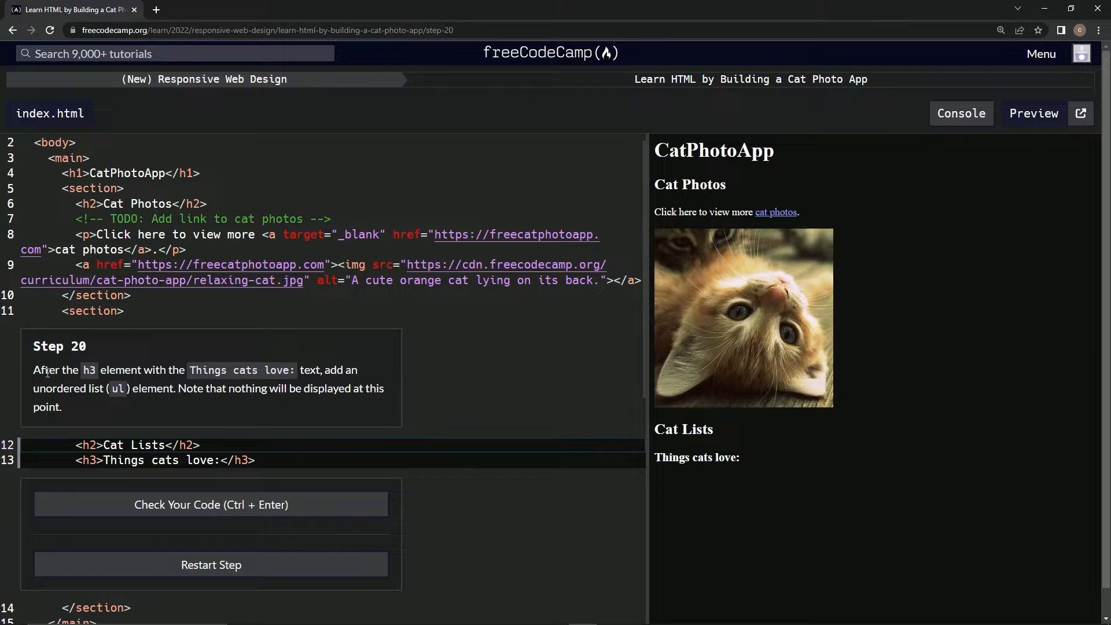
{"action": "mouse_move", "coordinate": [149, 426]}
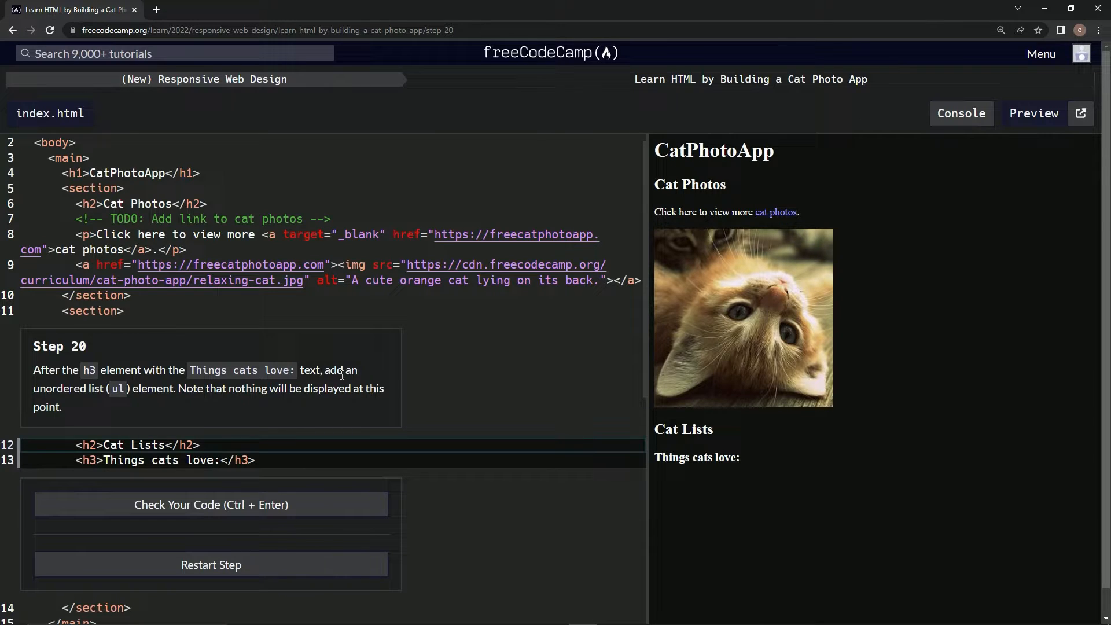
{"action": "mouse_move", "coordinate": [170, 402]}
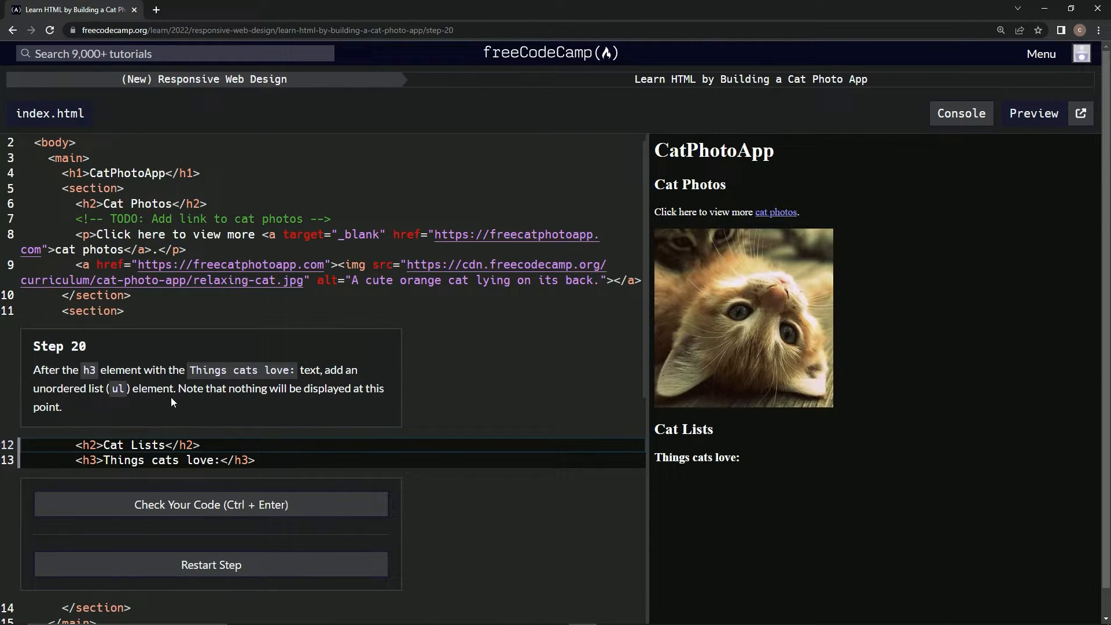
{"action": "mouse_move", "coordinate": [267, 401]}
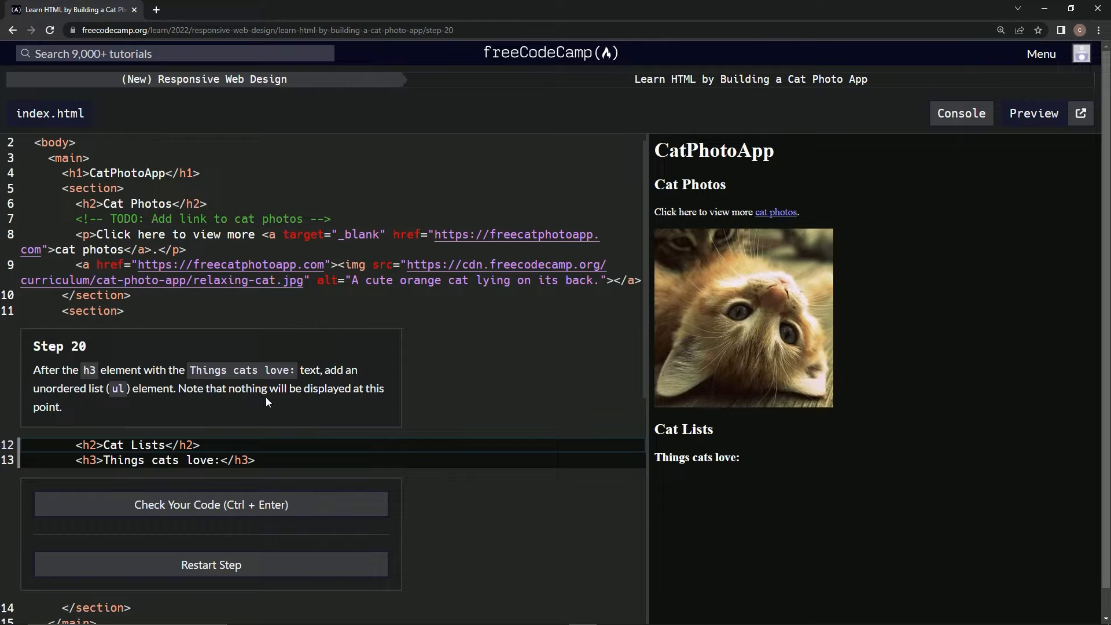
{"action": "mouse_move", "coordinate": [220, 440]}
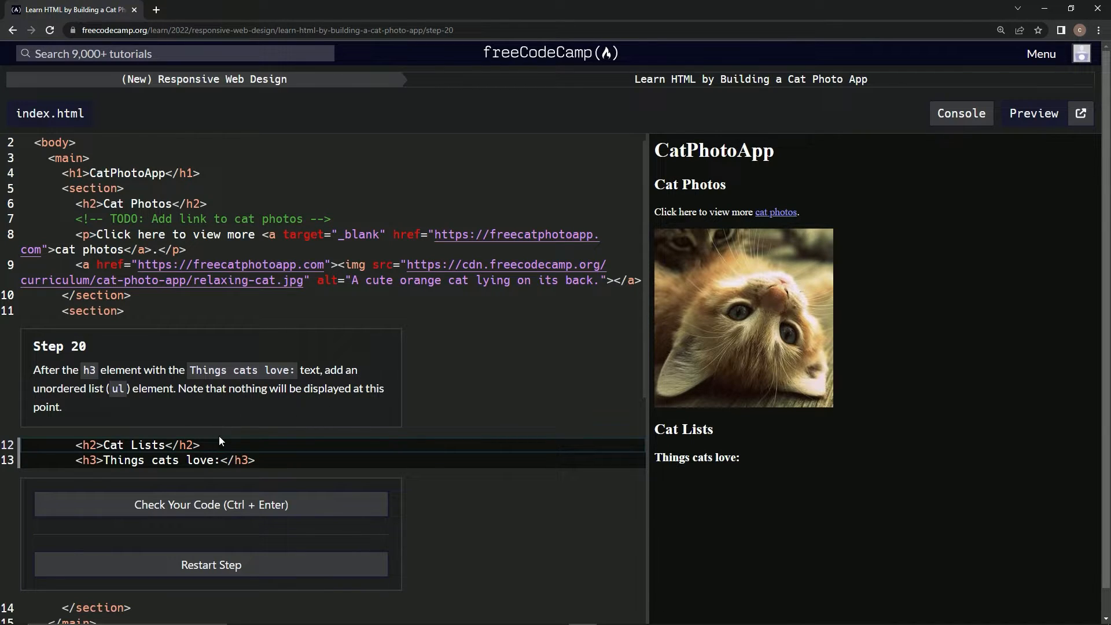
- Write an empty <ul></ul> element on new line 14 beneath the 'Things cats love:' h3
{"action": "key", "text": "Enter"}
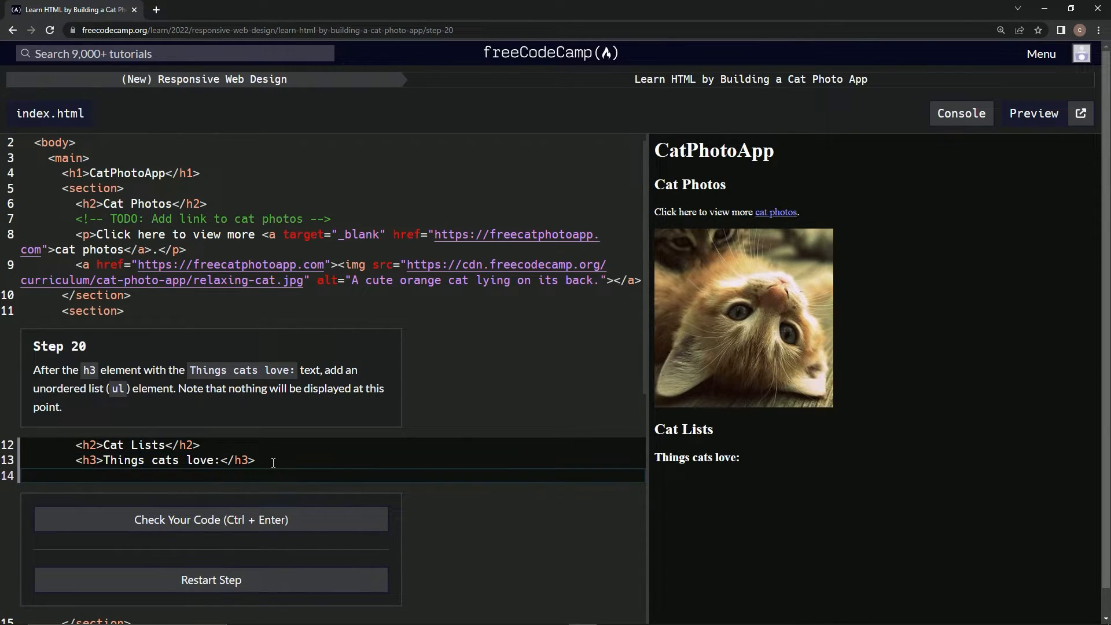
{"action": "type", "text": "<"}
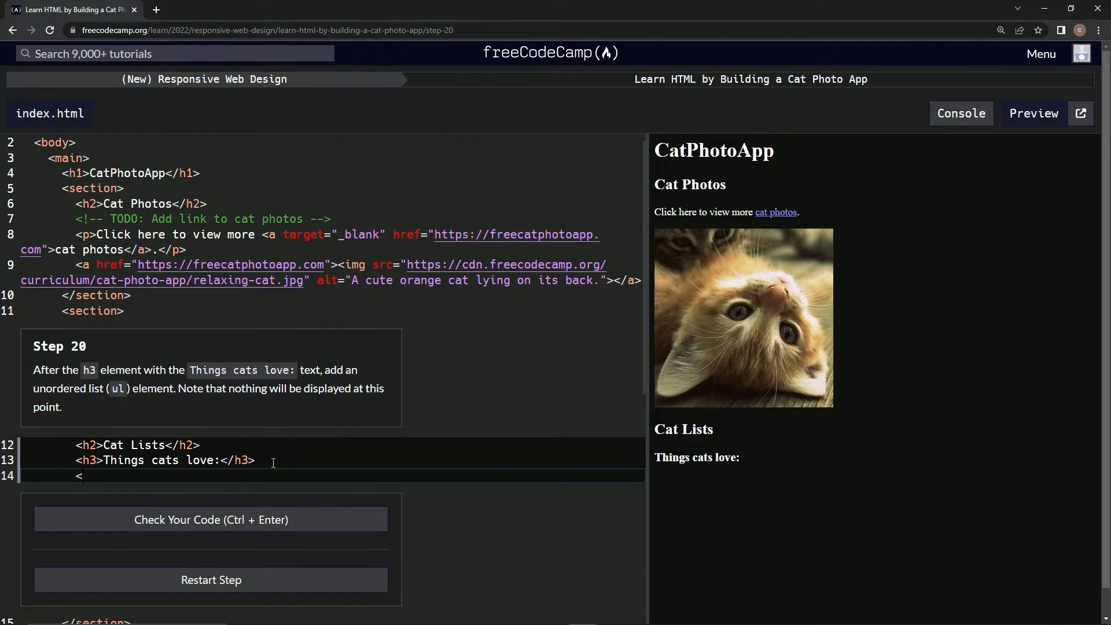
{"action": "type", "text": ">"}
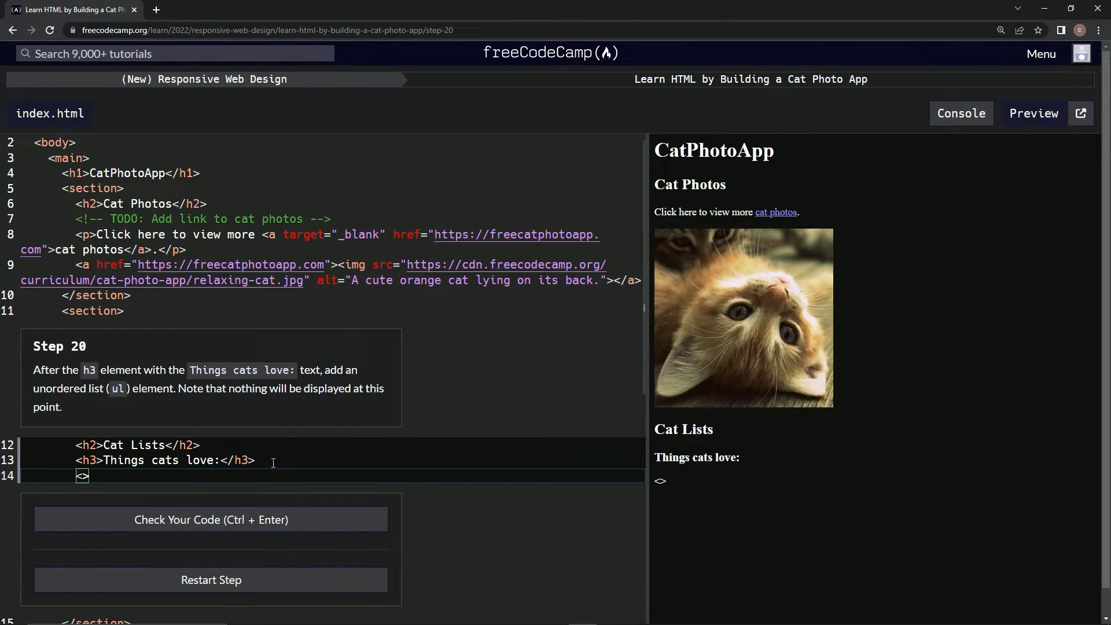
{"action": "type", "text": "<>"}
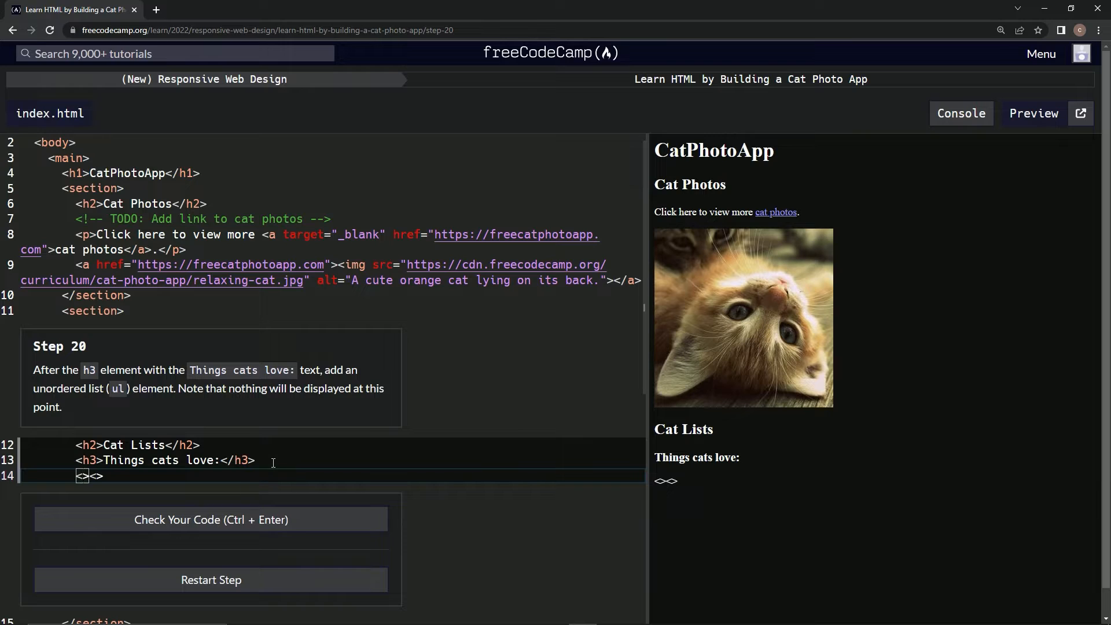
{"action": "type", "text": "ul"}
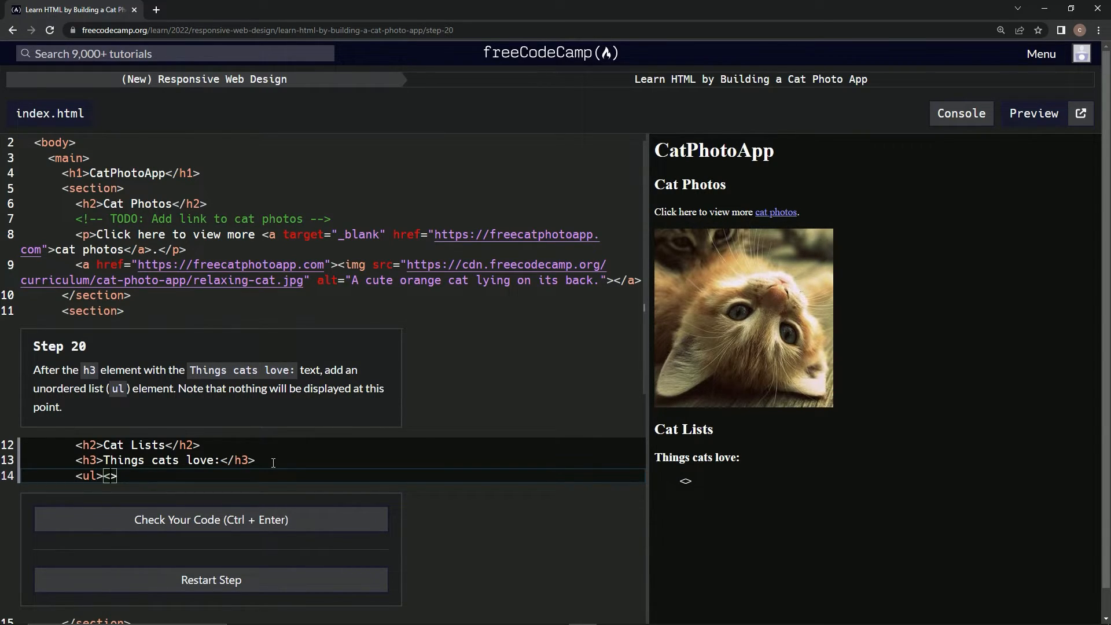
{"action": "type", "text": "/ul"}
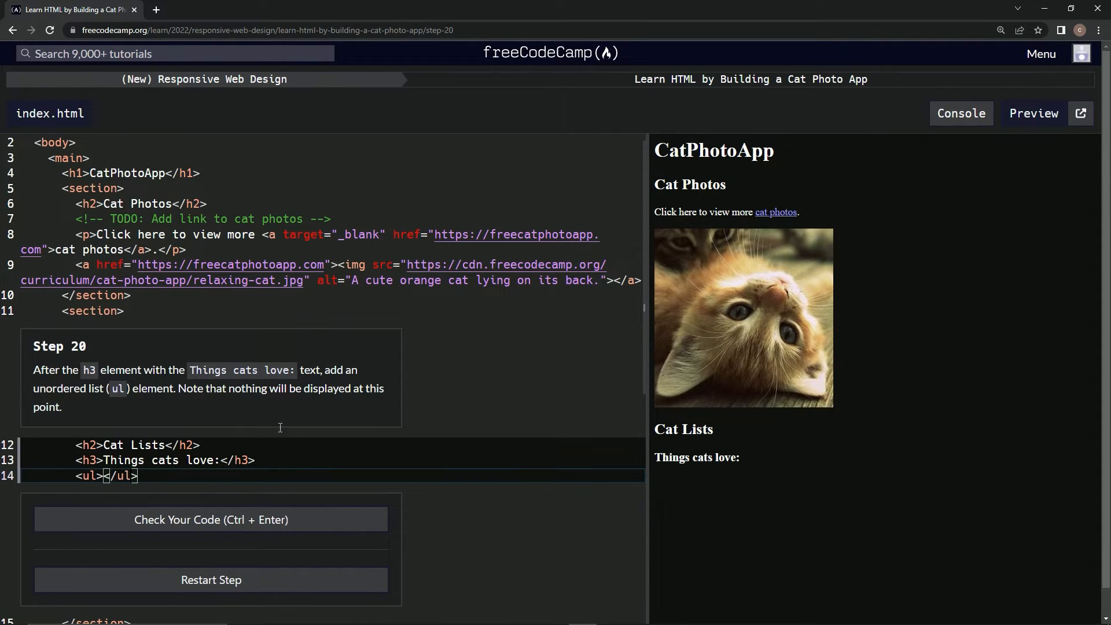
- Check the step 20 code, then submit it and move on to step 21
{"action": "left_click", "coordinate": [211, 519]}
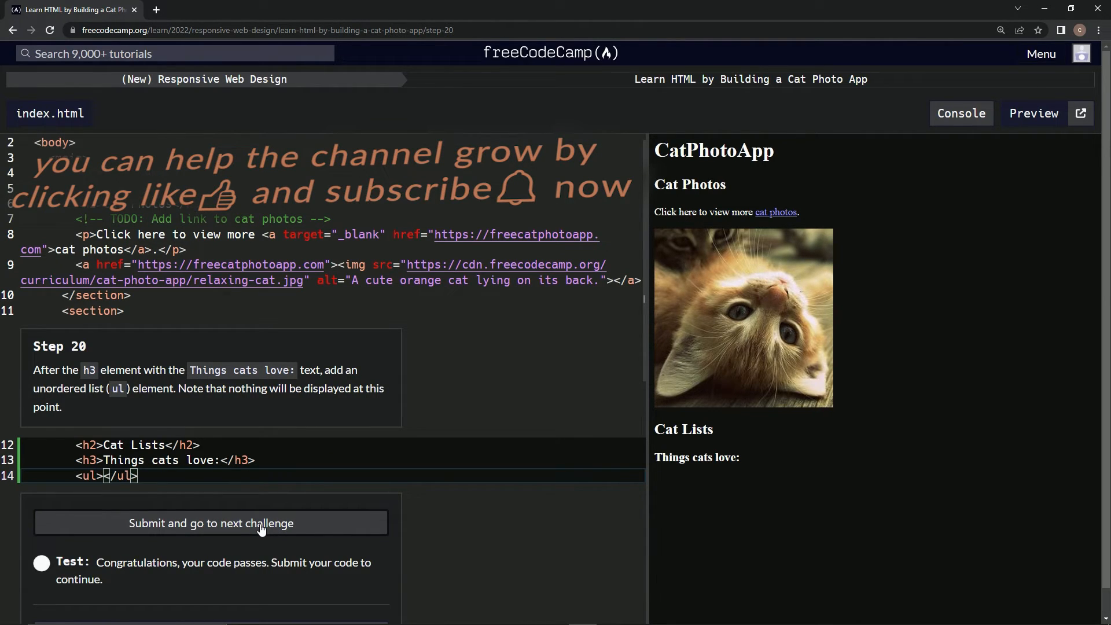
{"action": "left_click", "coordinate": [211, 523]}
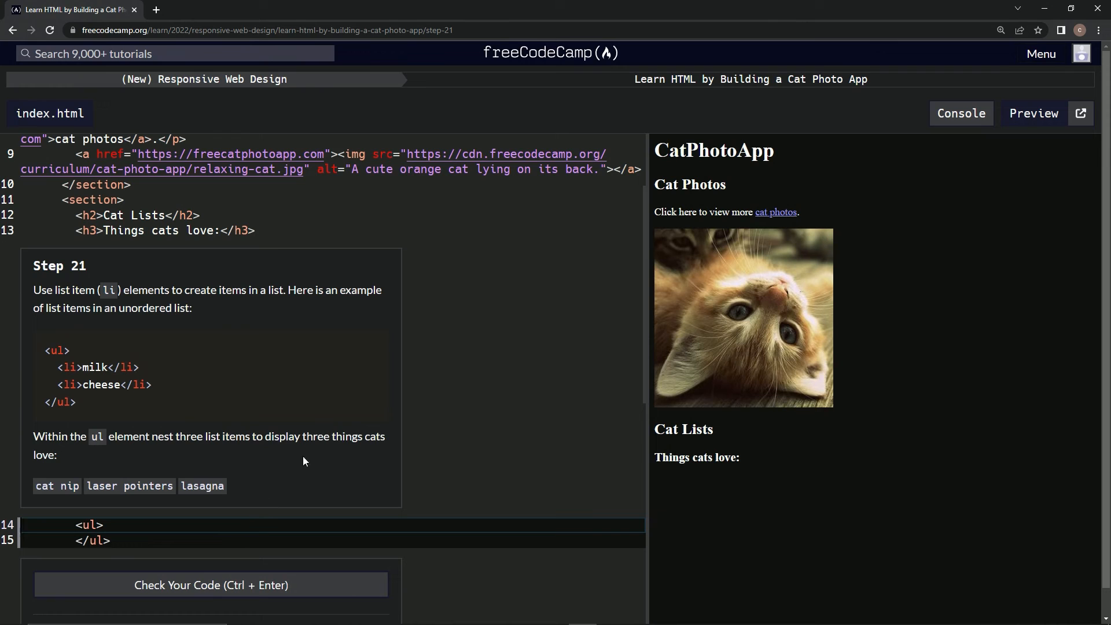
{"action": "mouse_move", "coordinate": [415, 269]}
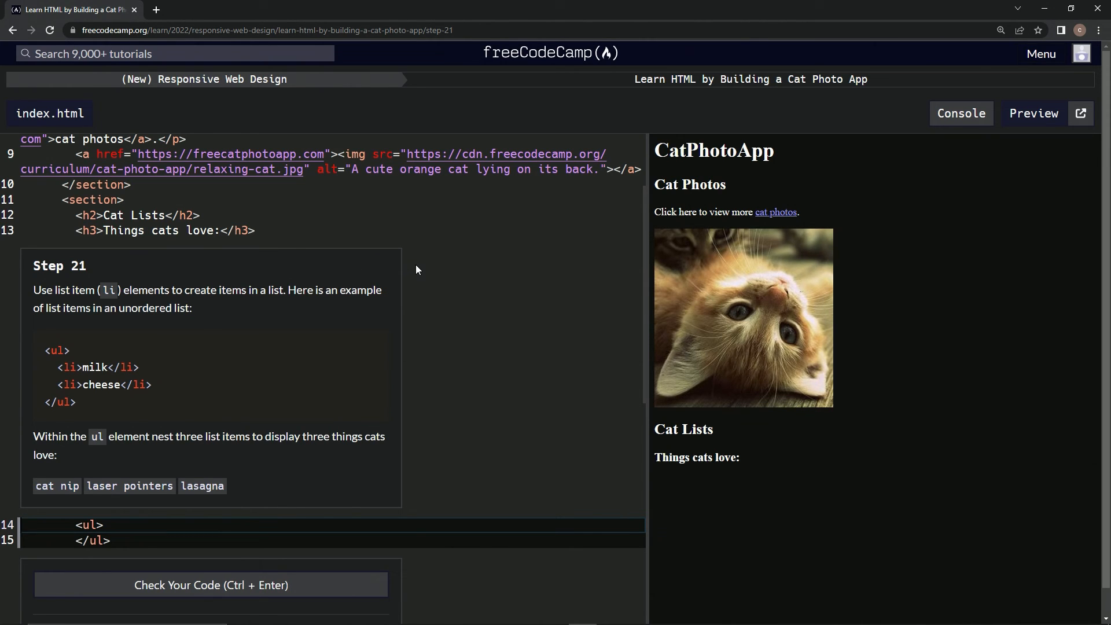